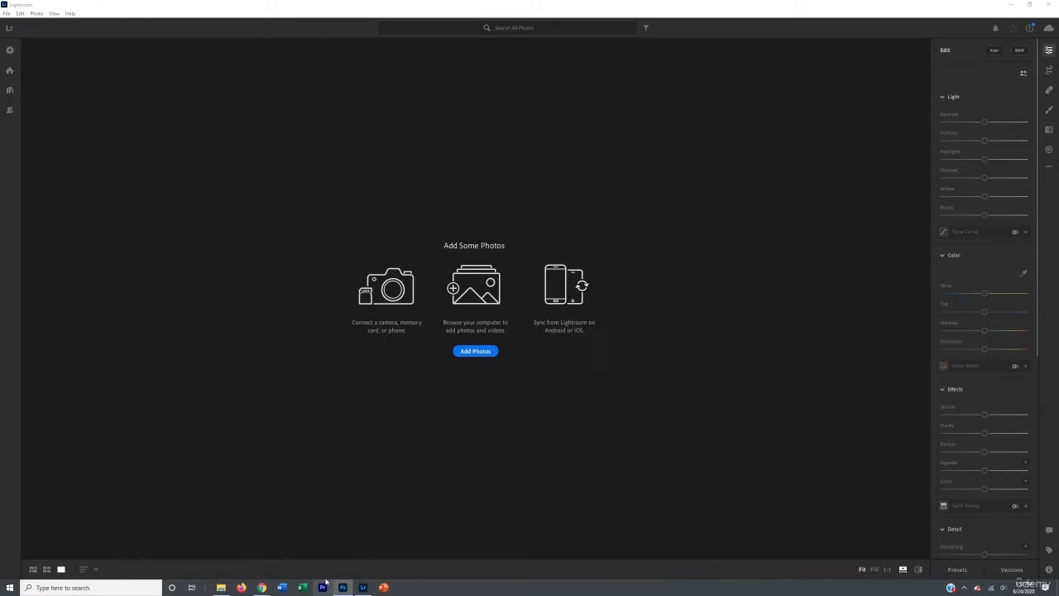
mouse_move(351, 466)
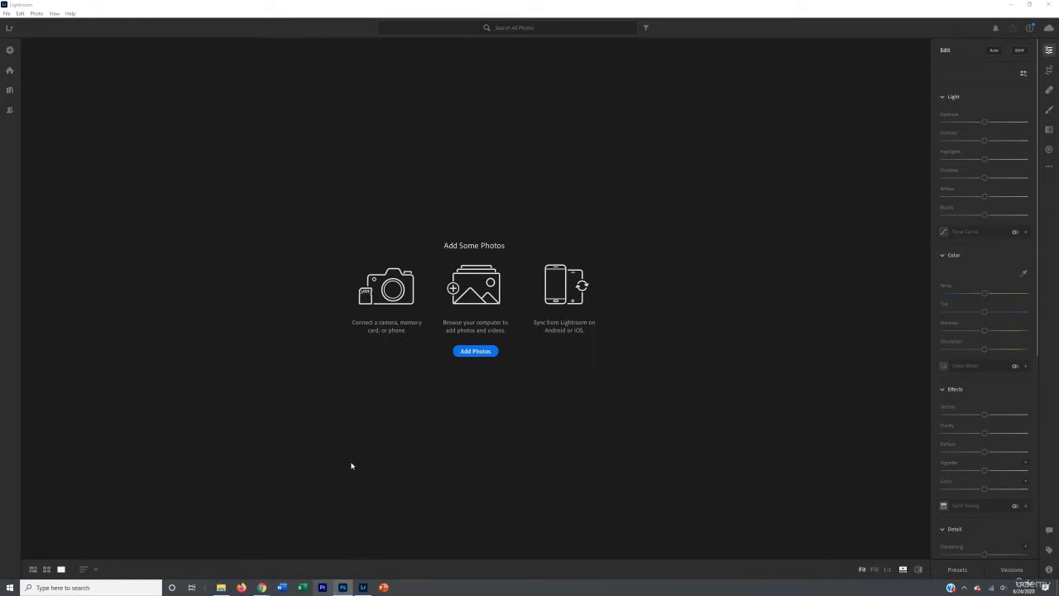
mouse_move(338, 463)
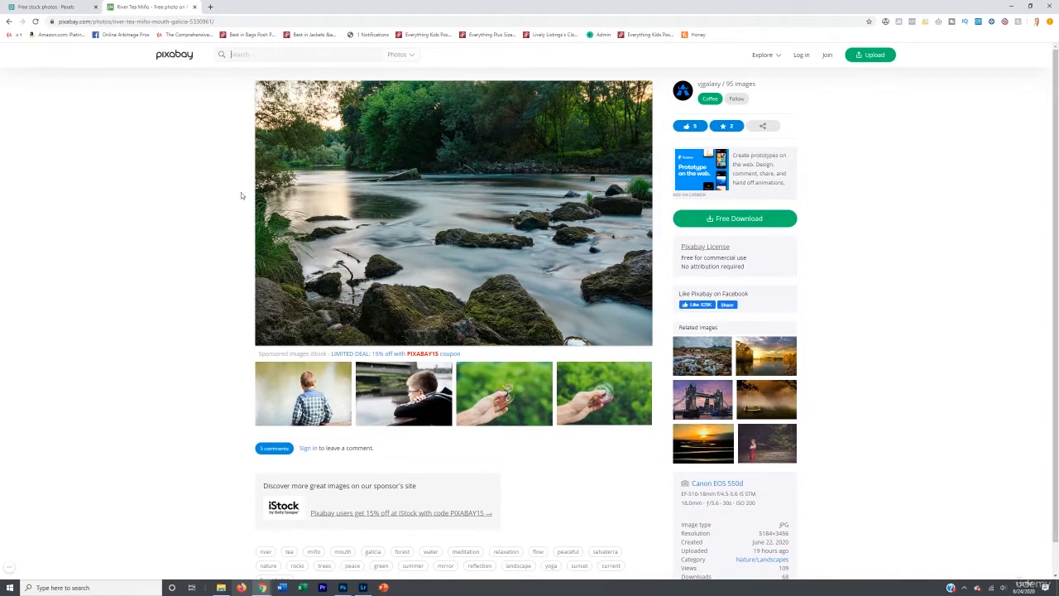
mouse_move(167, 158)
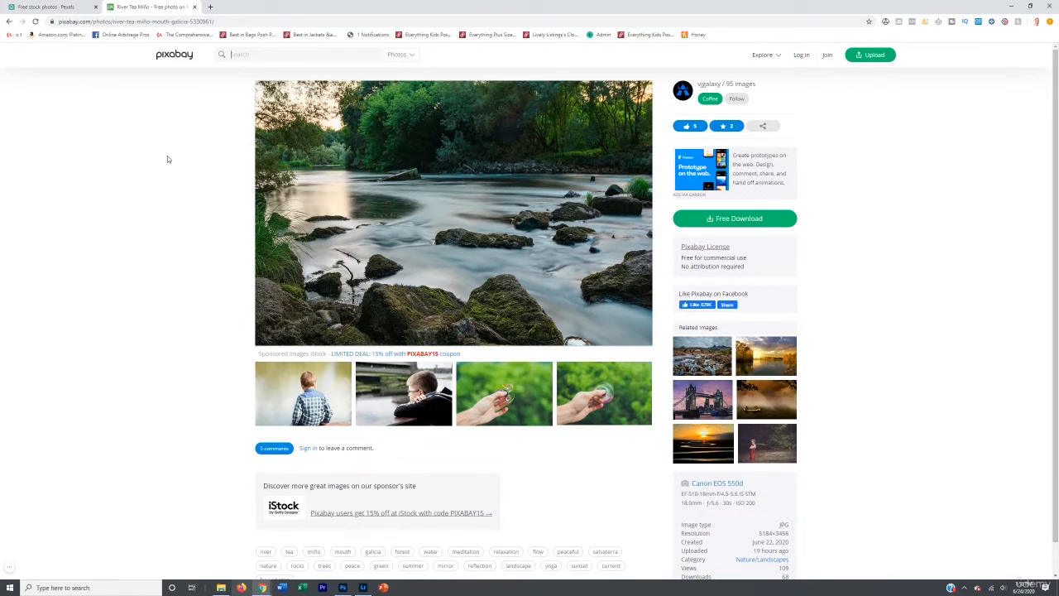
mouse_move(129, 63)
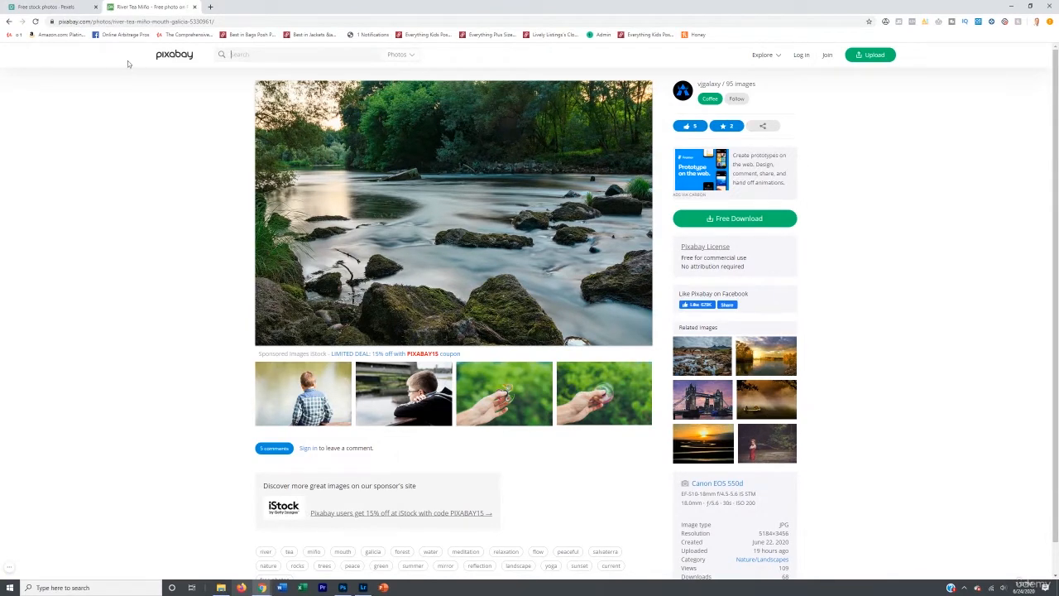
mouse_move(147, 144)
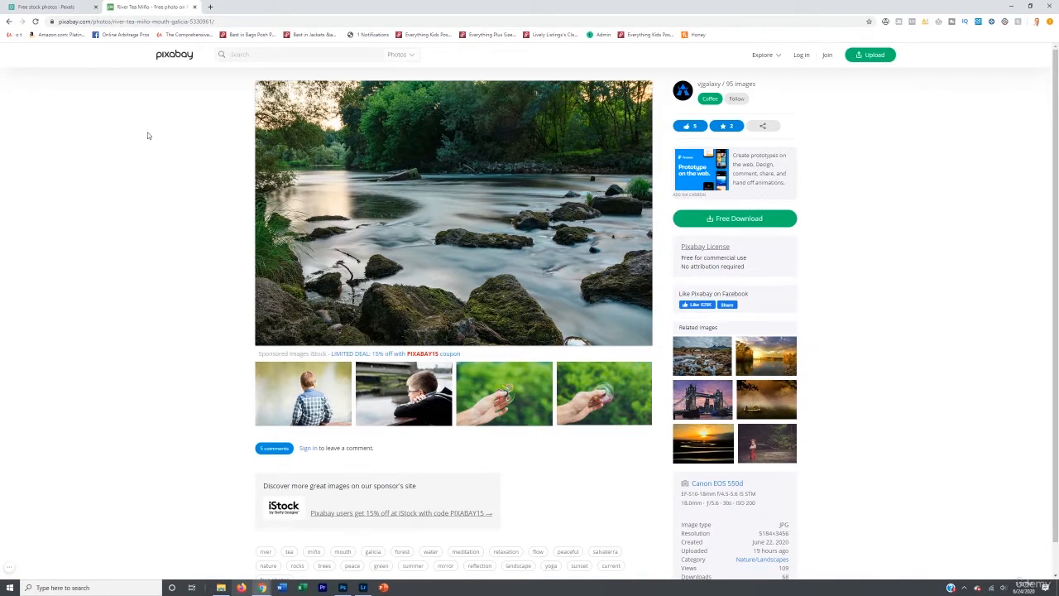
mouse_move(149, 152)
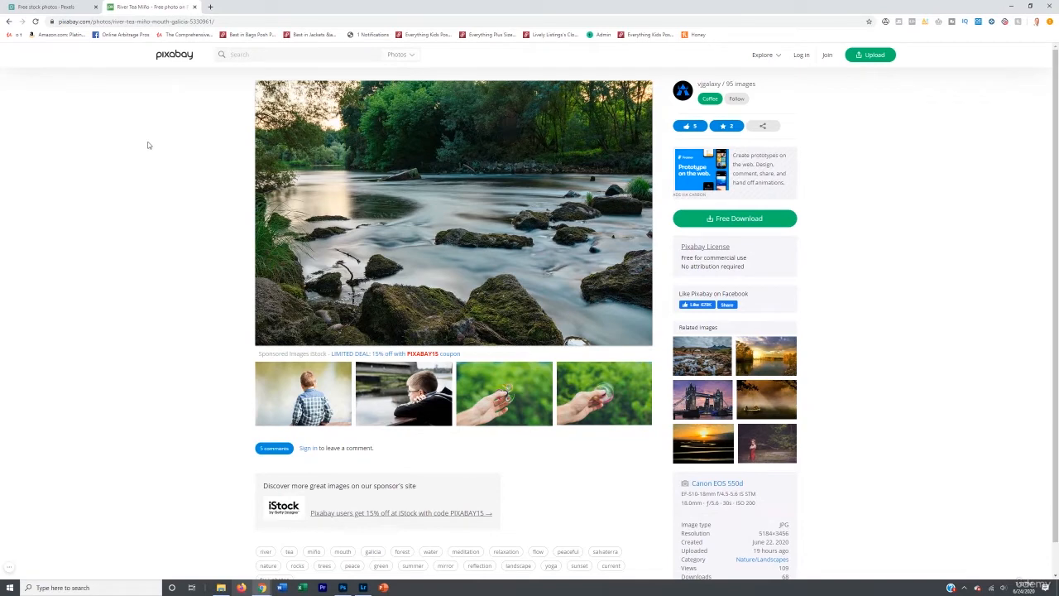
mouse_move(159, 248)
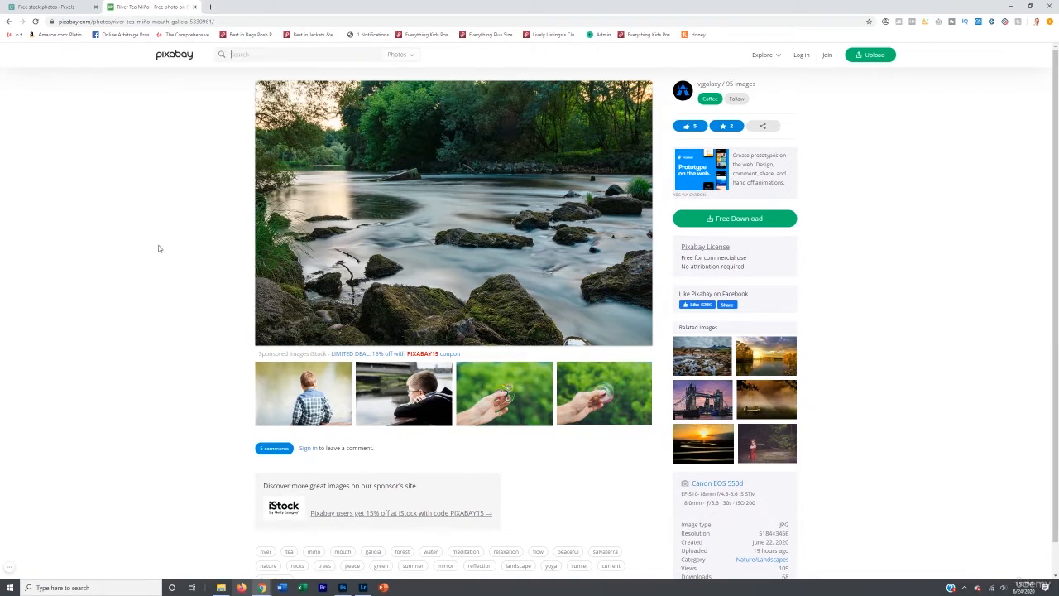
mouse_move(246, 309)
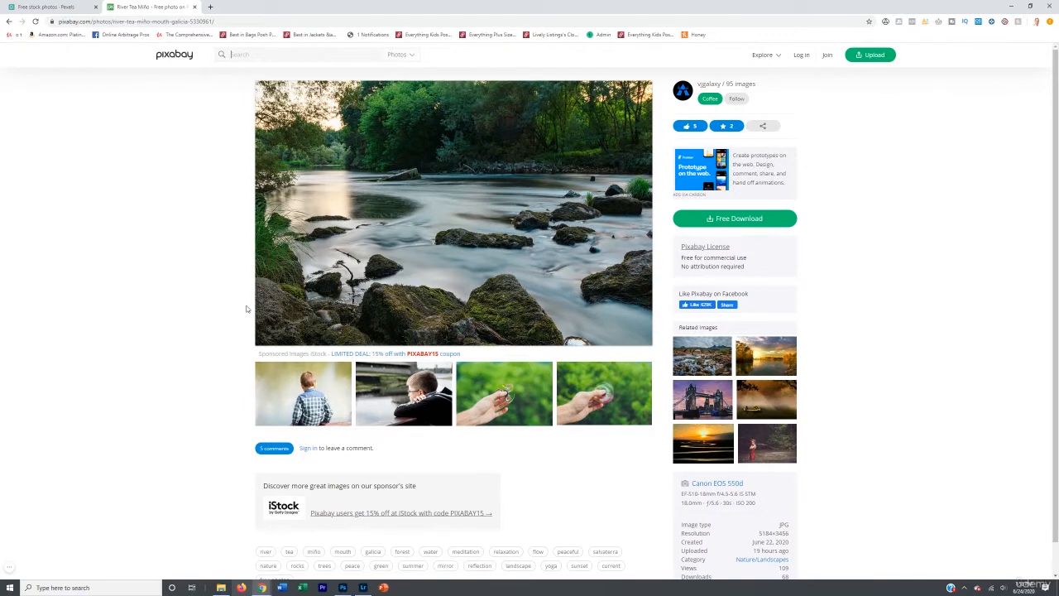
mouse_move(241, 315)
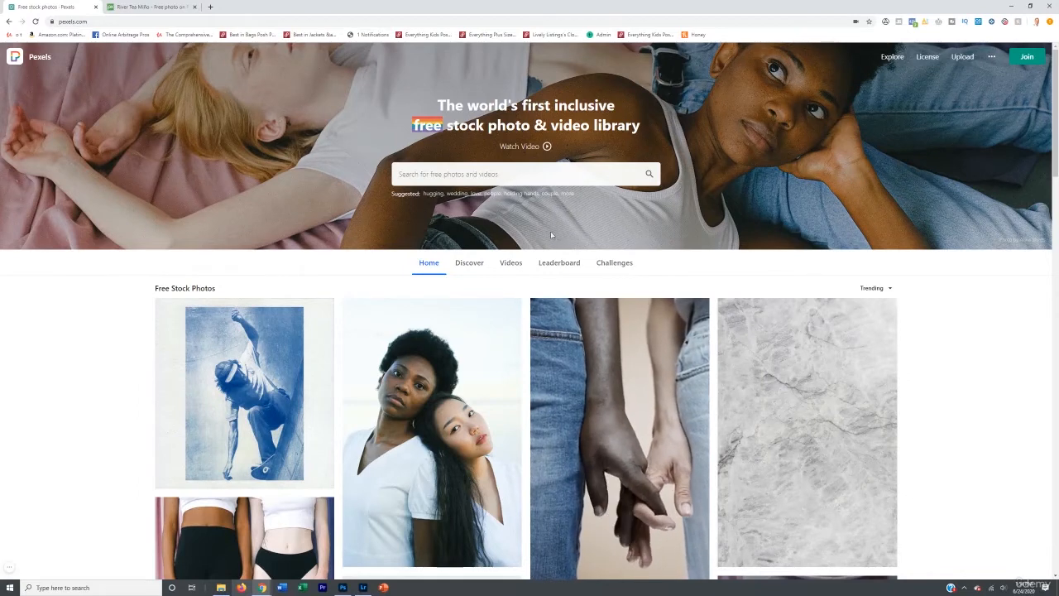
Browse further down the Pexels Free Stock Photos grid of trending images
scroll(down, 3)
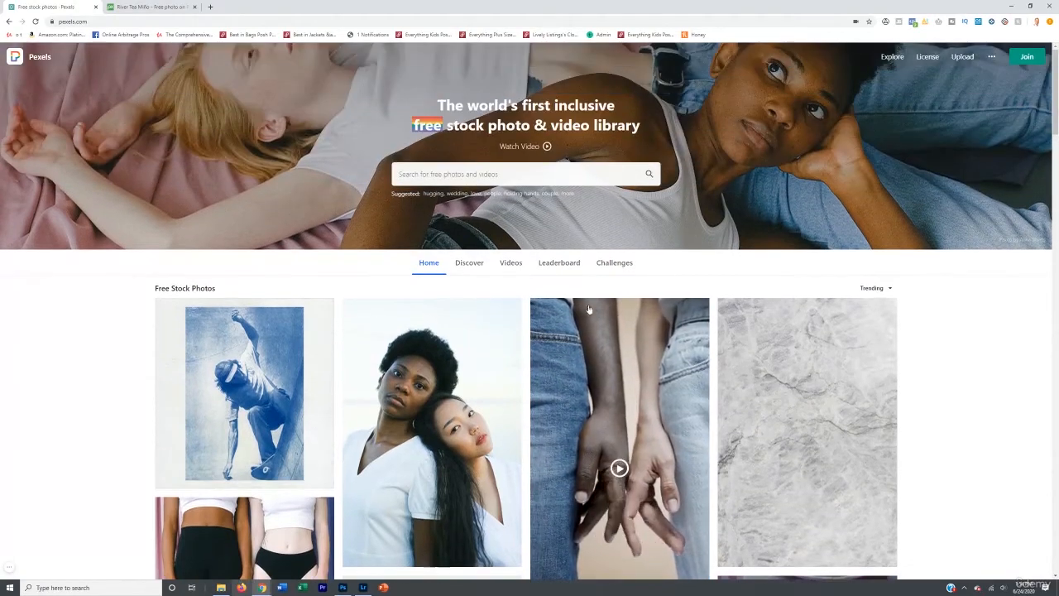
scroll(down, 3)
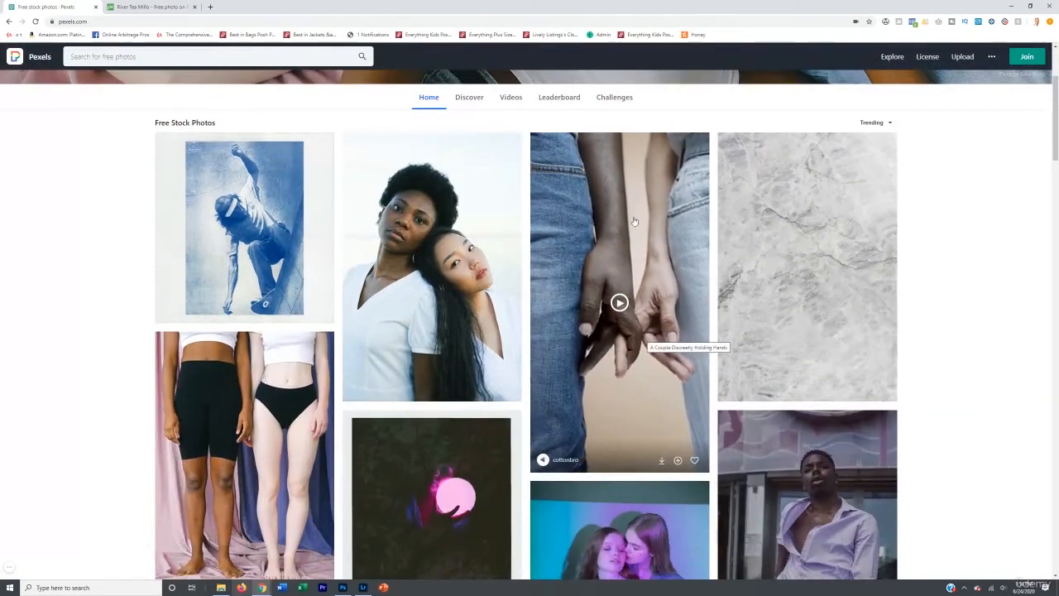
scroll(down, 3)
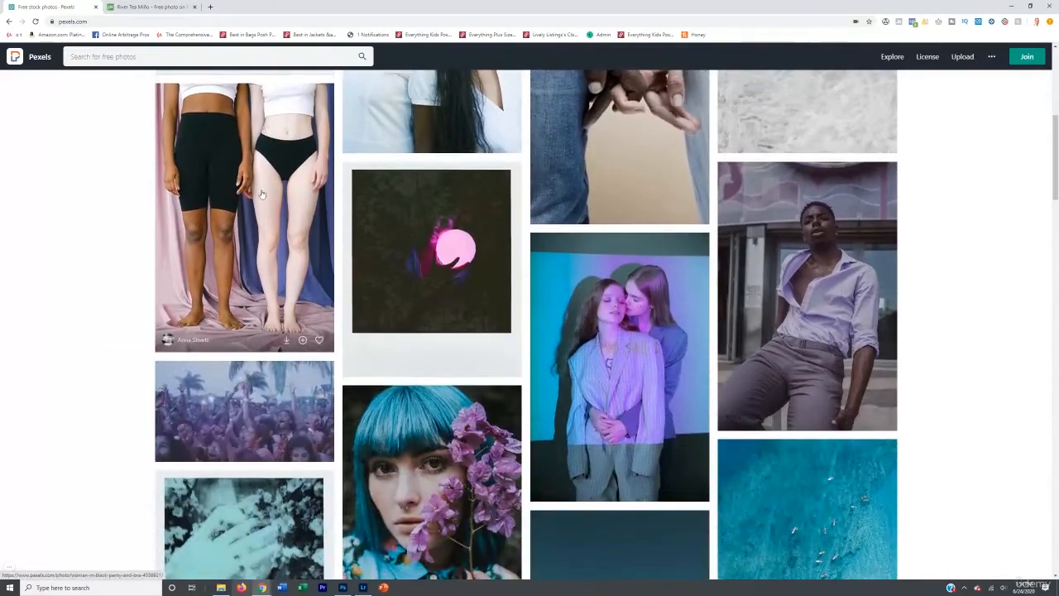
scroll(down, 3)
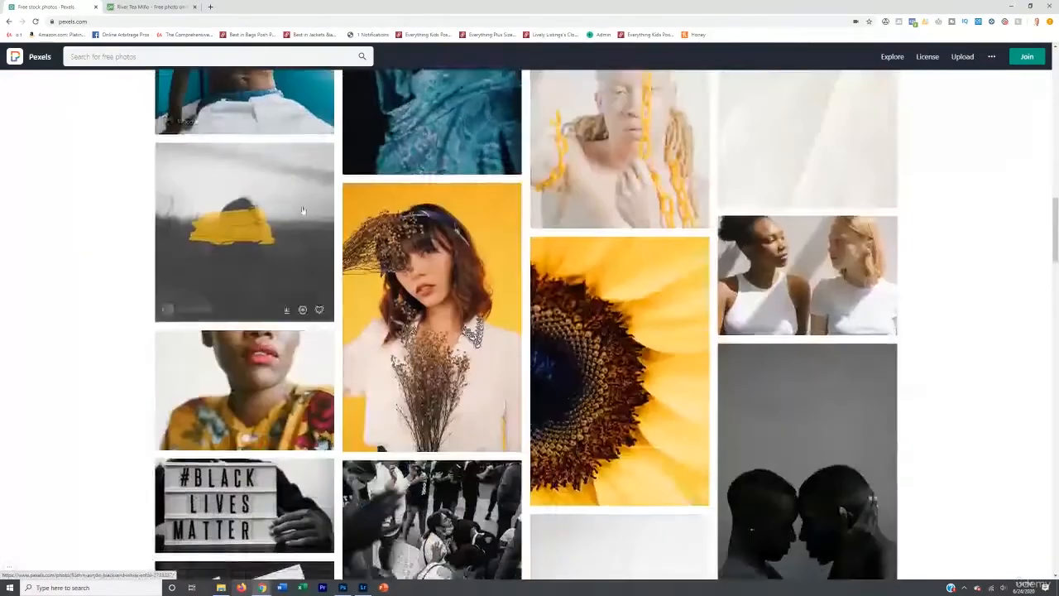
scroll(down, 3)
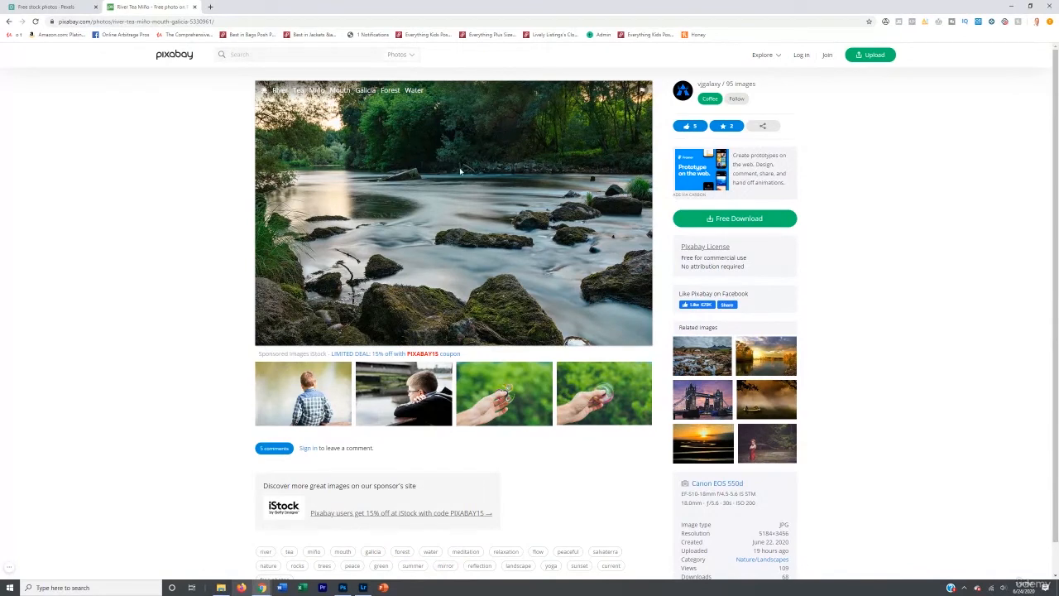
mouse_move(610, 208)
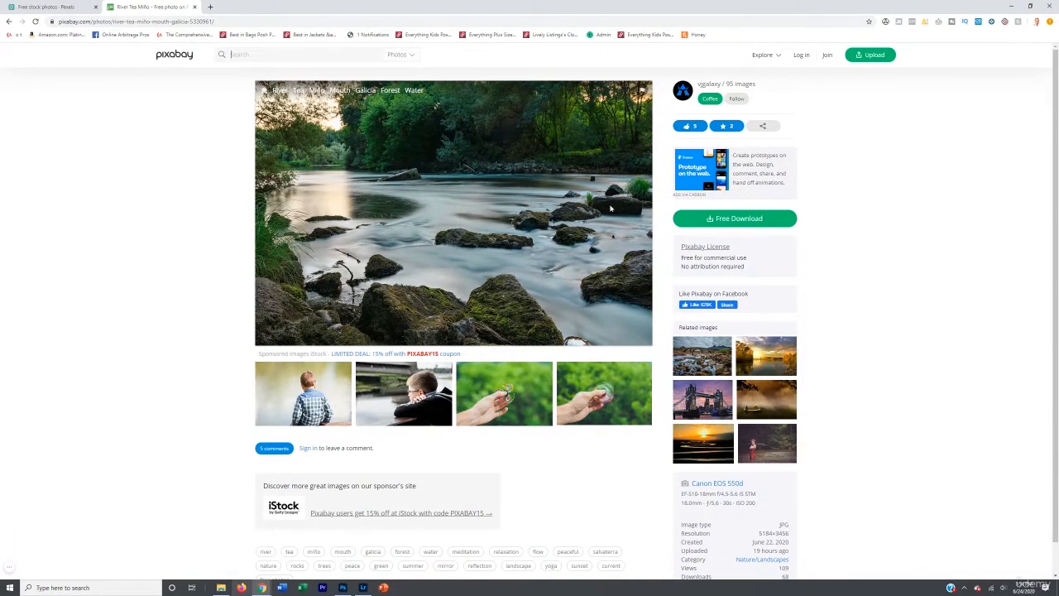
Show the Free Download size options for the Pixabay rocky river landscape photo
click(734, 218)
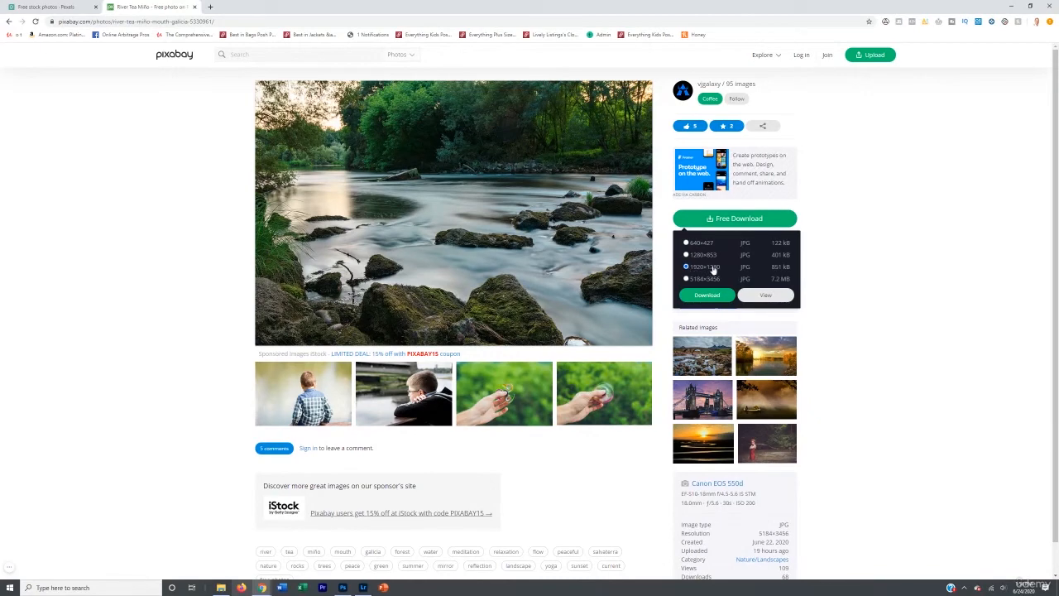
mouse_move(708, 261)
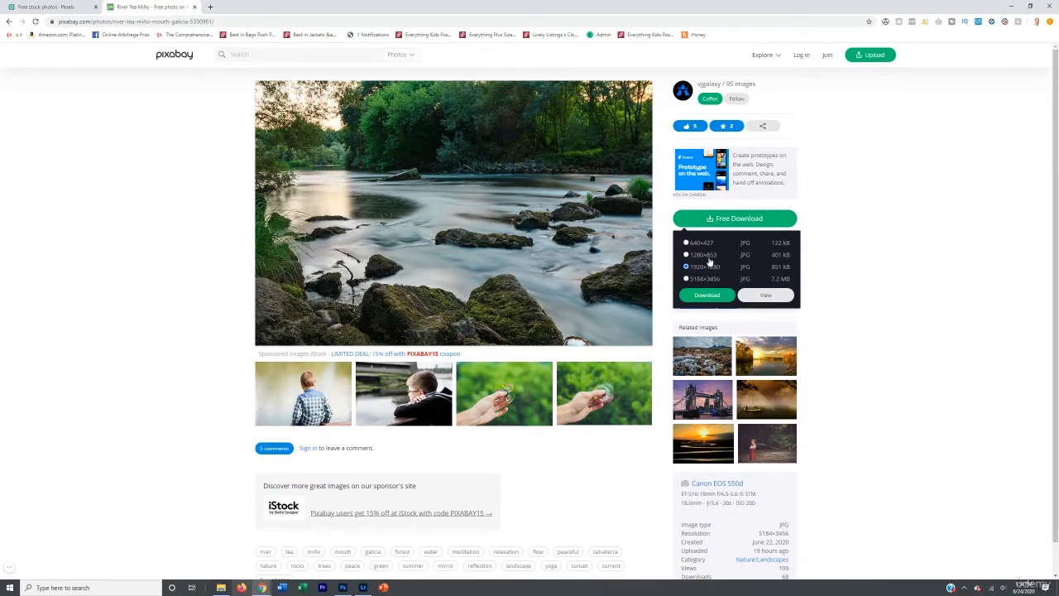